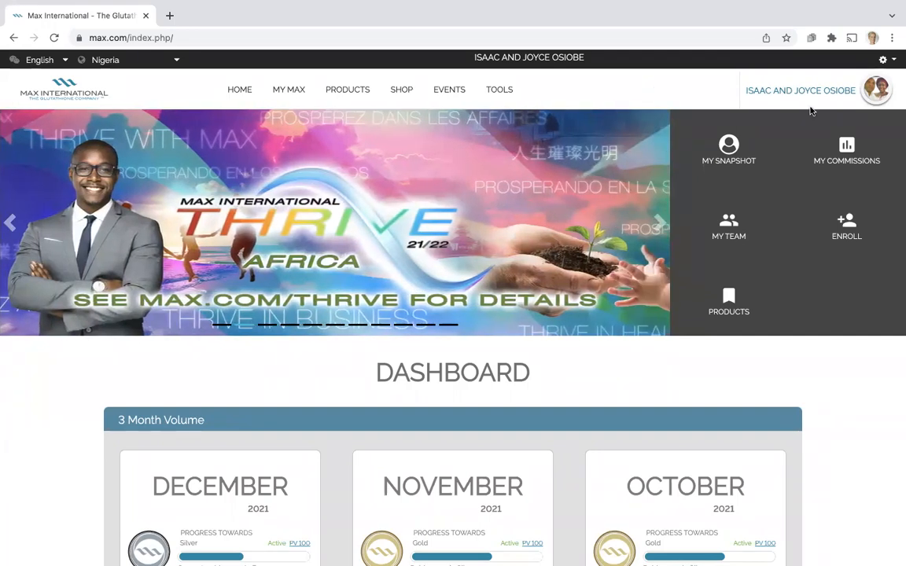
- Go to the My Team page listing 1,457 downline entries for December 2021
{"action": "left_click", "coordinate": [728, 227]}
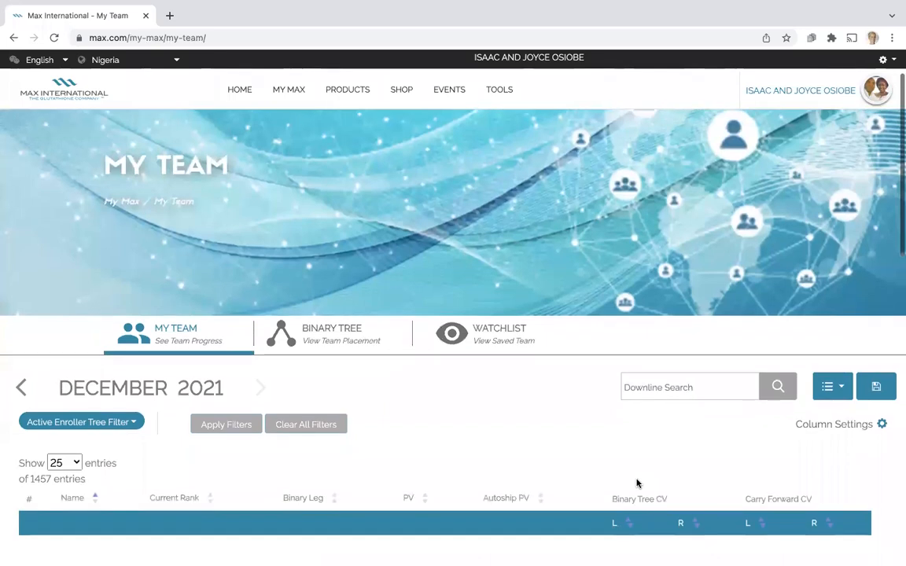
- Search the downline for 'okezie', narrowing the list to 6 matching members
{"action": "scroll", "scroll_direction": "down", "scroll_amount": 3}
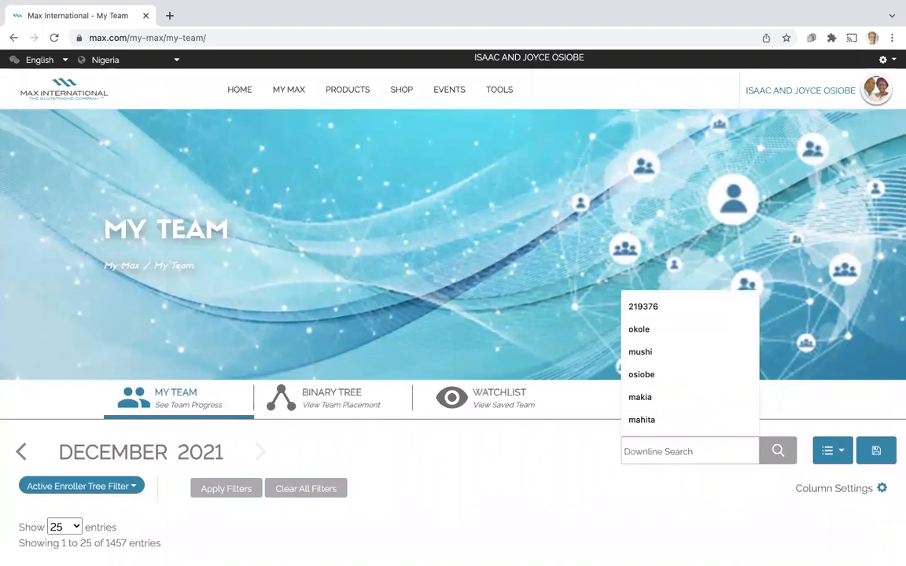
{"action": "type", "text": "okezie"}
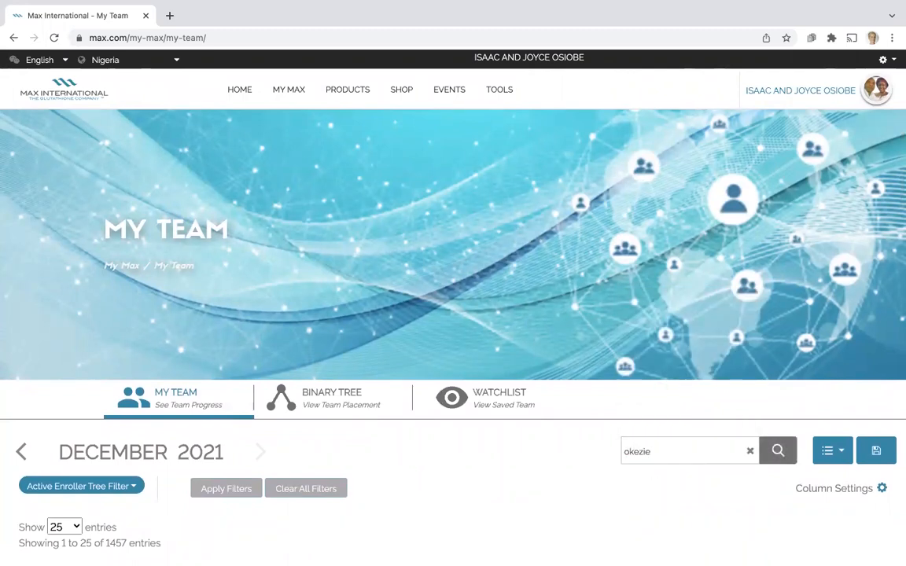
{"action": "left_click", "coordinate": [777, 450]}
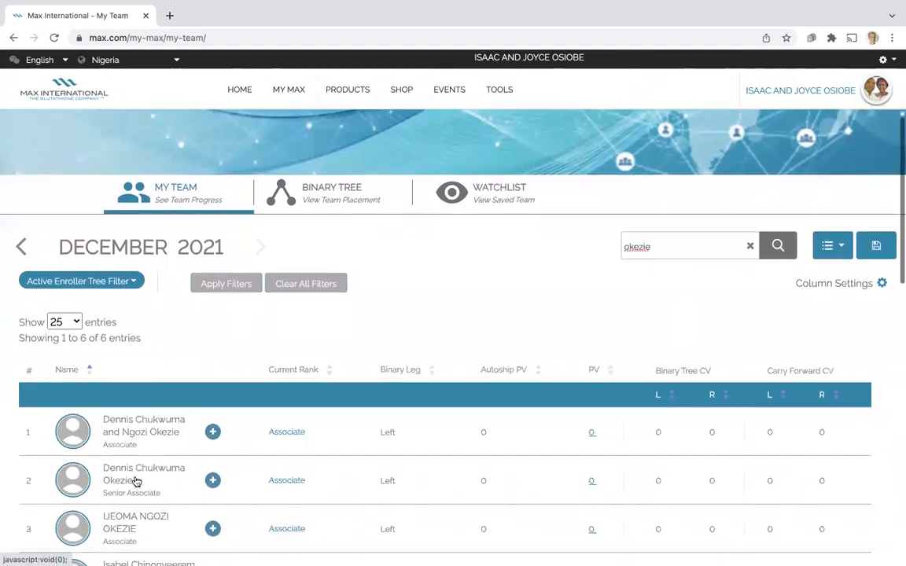
{"action": "scroll", "scroll_direction": "down", "scroll_amount": 3}
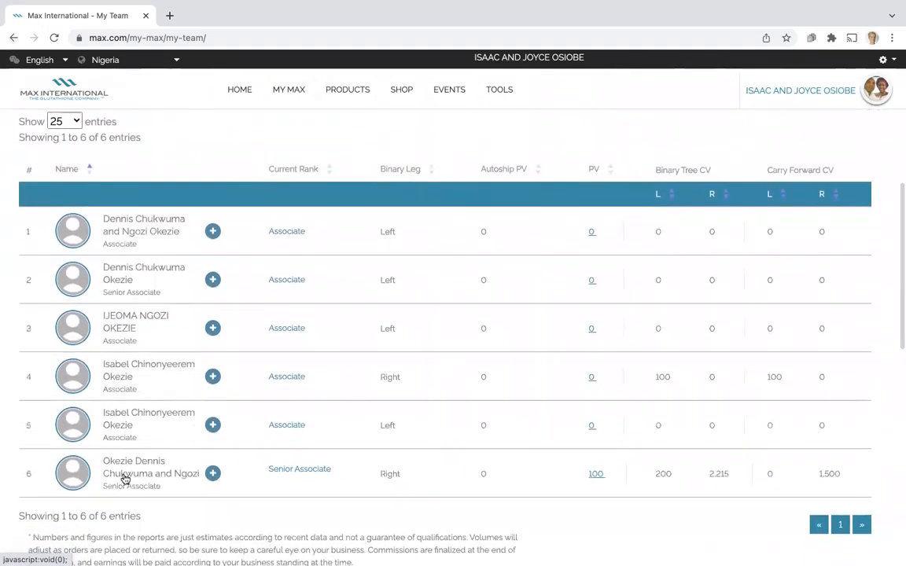
{"action": "left_click", "coordinate": [151, 471]}
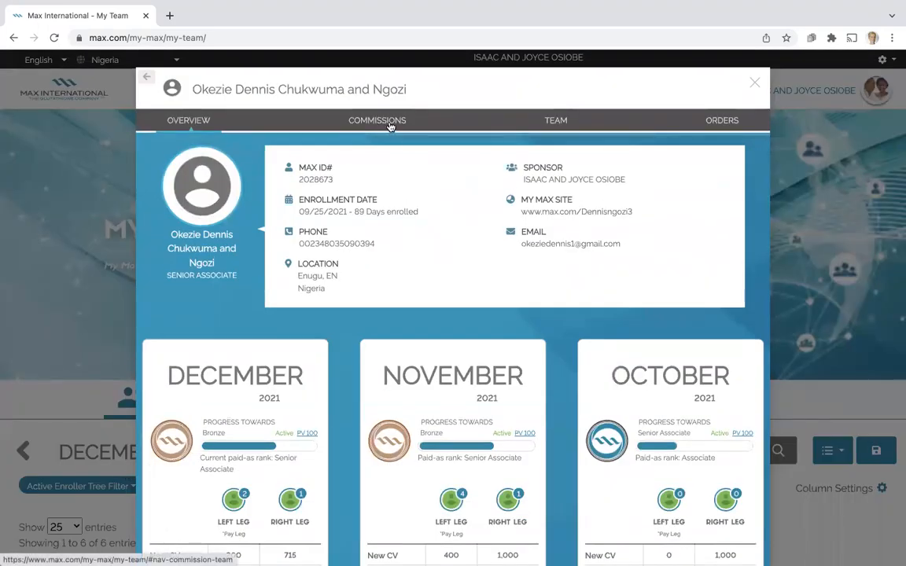
- Show this member's December 2021 commissions: team qualified, weekly eligible, matching check not qualified
{"action": "left_click", "coordinate": [377, 119]}
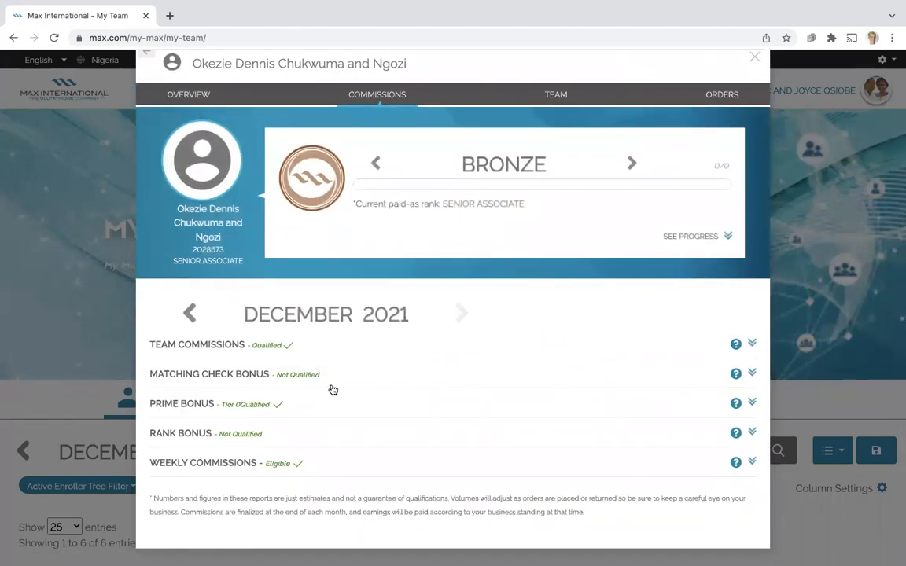
{"action": "mouse_move", "coordinate": [207, 422]}
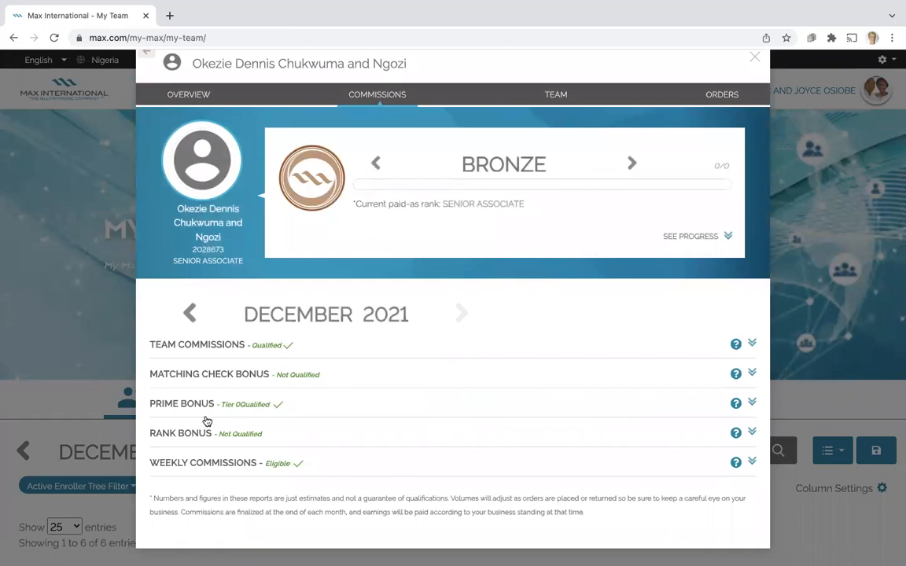
{"action": "mouse_move", "coordinate": [742, 421]}
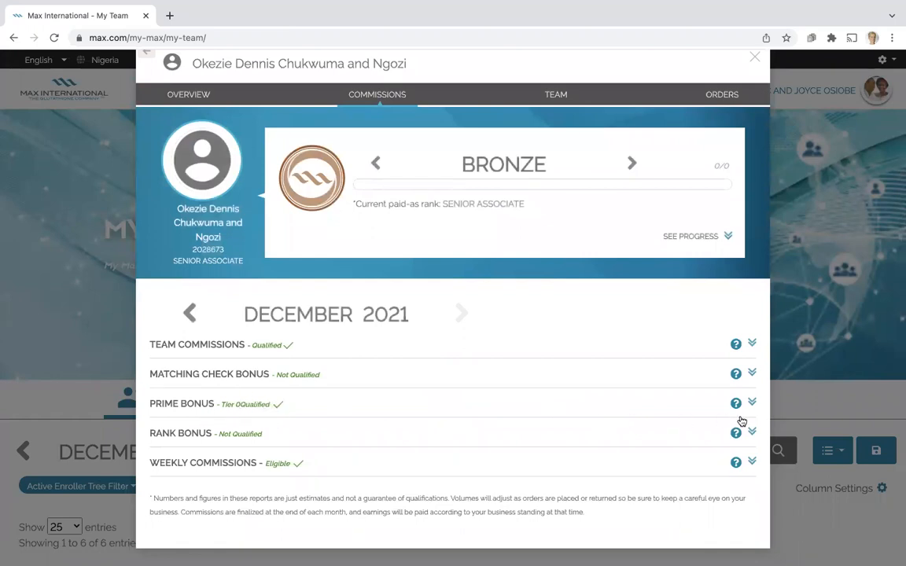
- Expand the Prime Bonus row showing 315/500 first-generation volume and 3/3 enrolled actives
{"action": "left_click", "coordinate": [752, 403]}
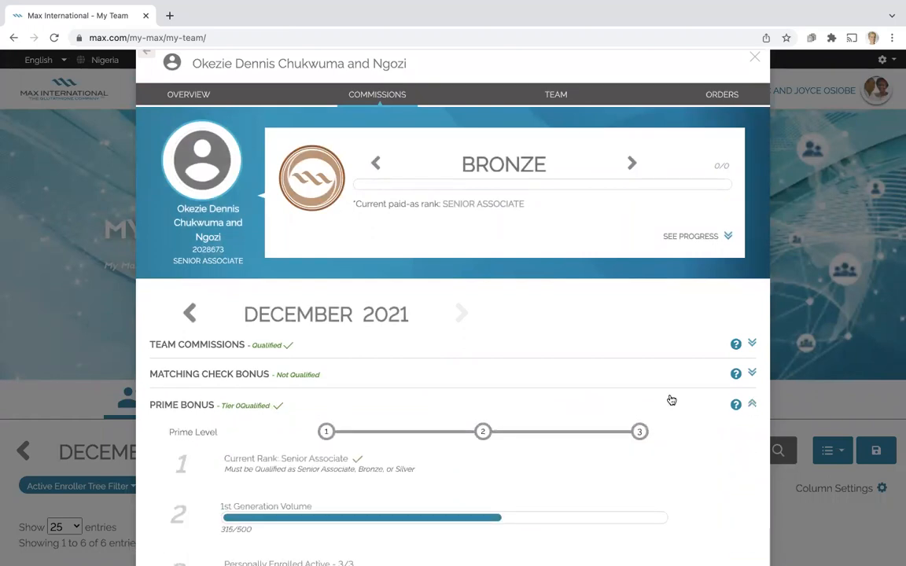
{"action": "scroll", "scroll_direction": "down", "scroll_amount": 3}
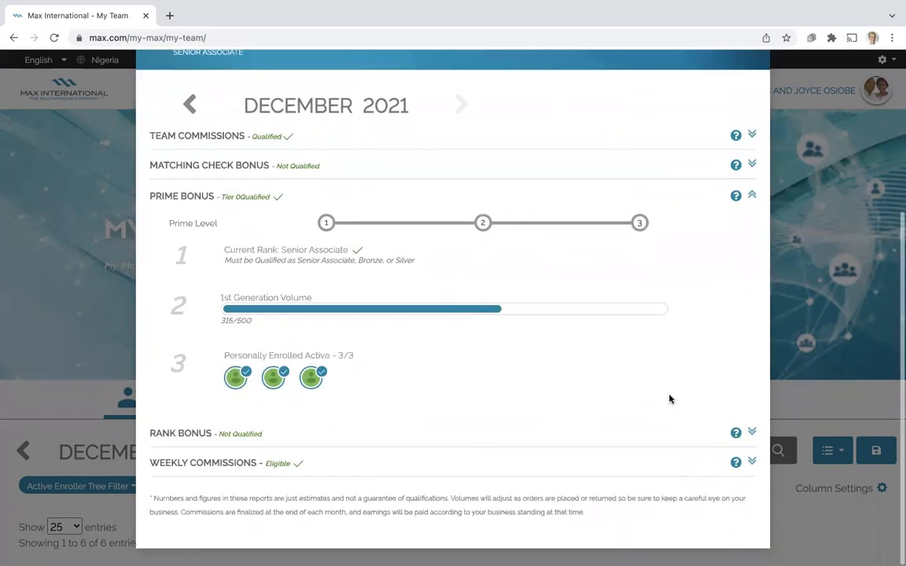
{"action": "mouse_move", "coordinate": [329, 270]}
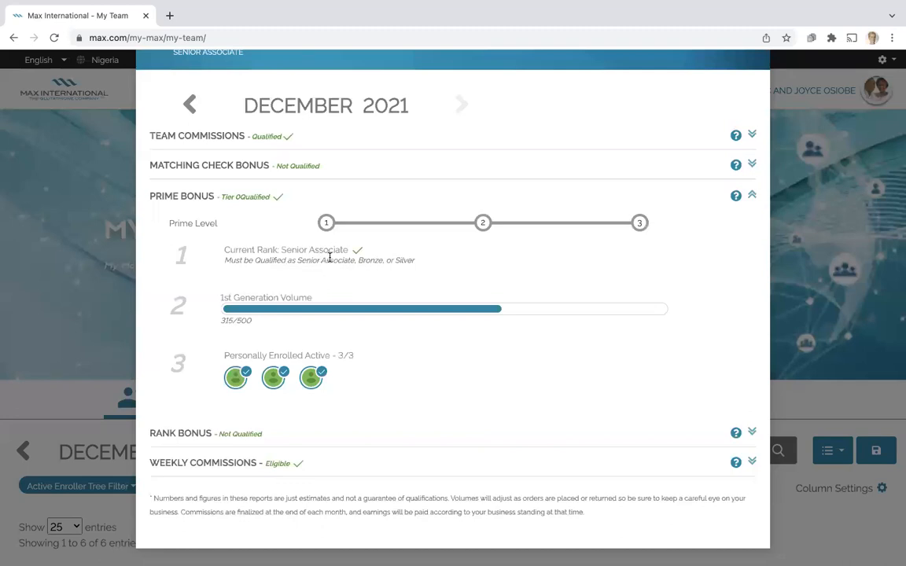
{"action": "mouse_move", "coordinate": [246, 287]}
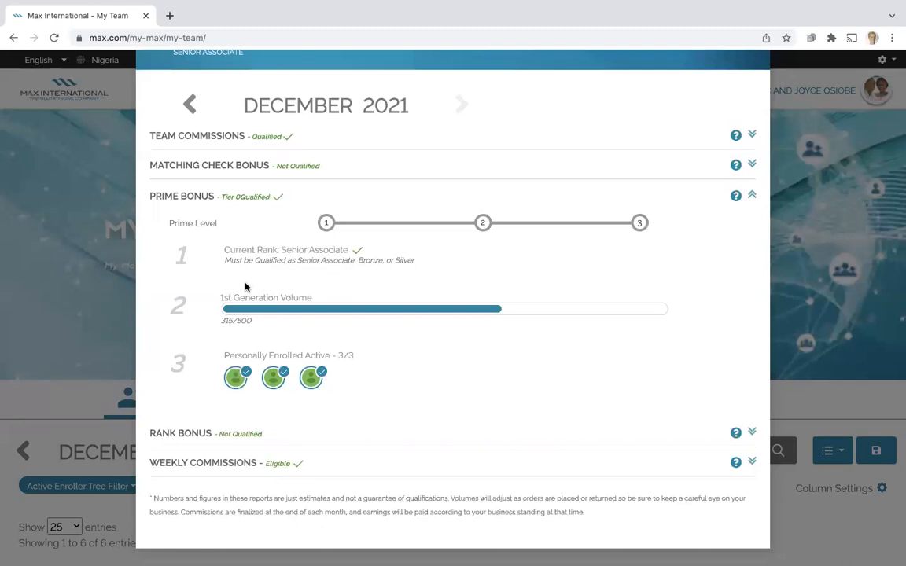
{"action": "mouse_move", "coordinate": [256, 335]}
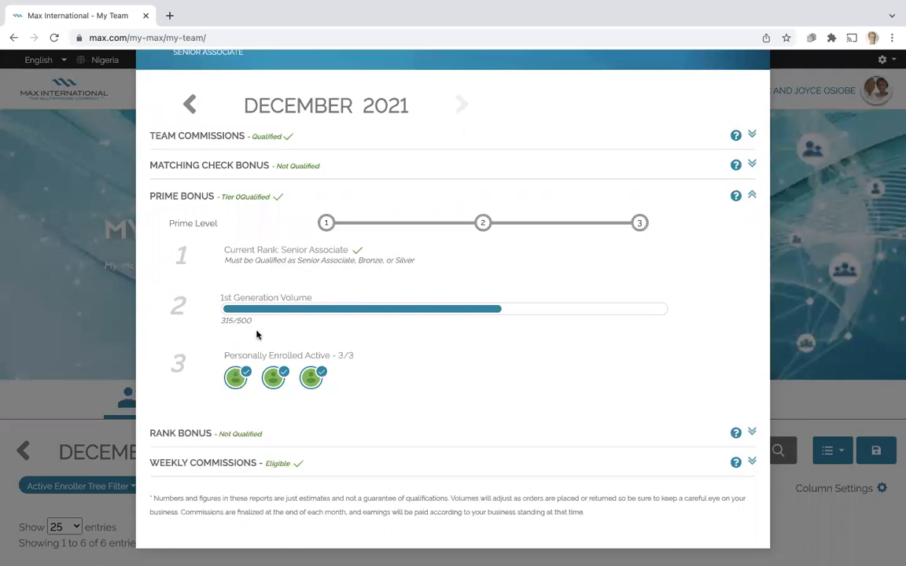
{"action": "mouse_move", "coordinate": [261, 325]}
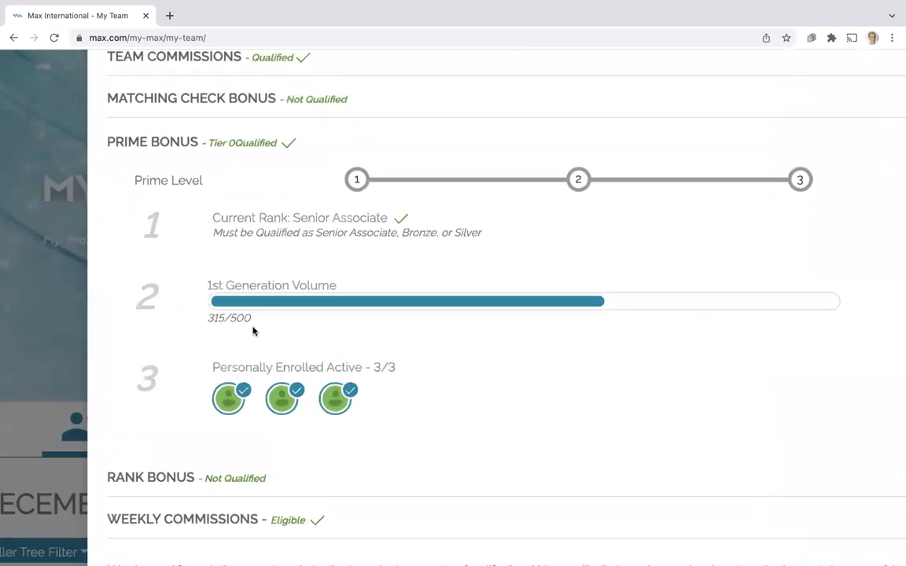
{"action": "mouse_move", "coordinate": [299, 327]}
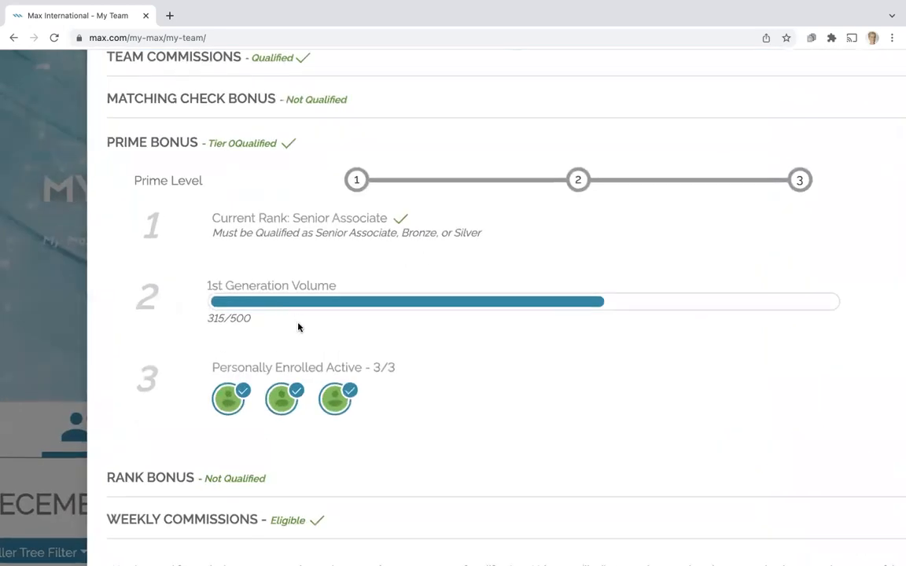
{"action": "mouse_move", "coordinate": [446, 377]}
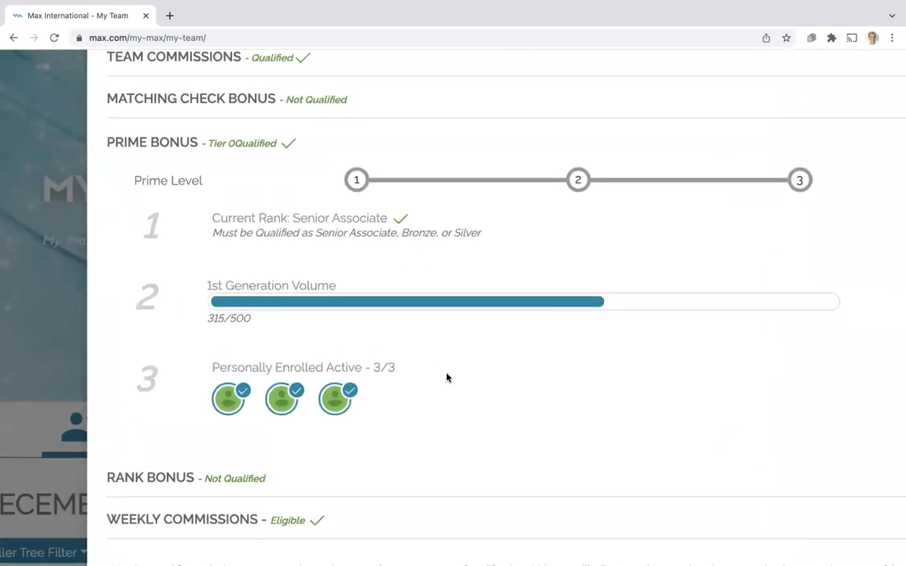
{"action": "mouse_move", "coordinate": [403, 370]}
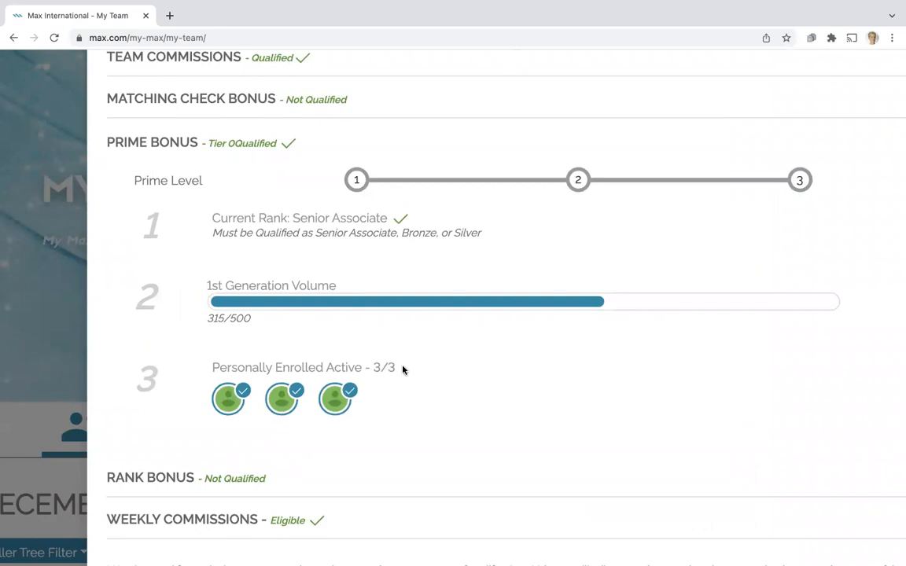
{"action": "mouse_move", "coordinate": [296, 404]}
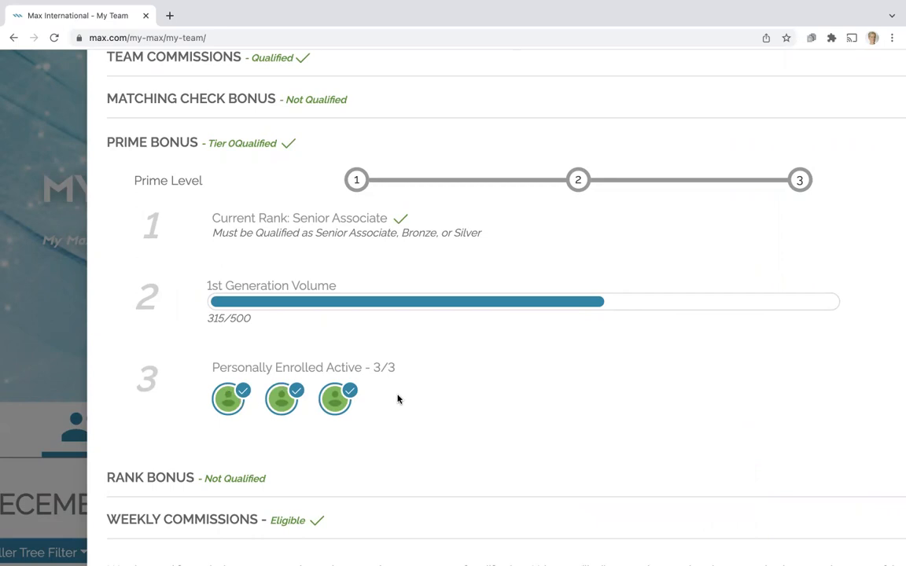
{"action": "mouse_move", "coordinate": [381, 403]}
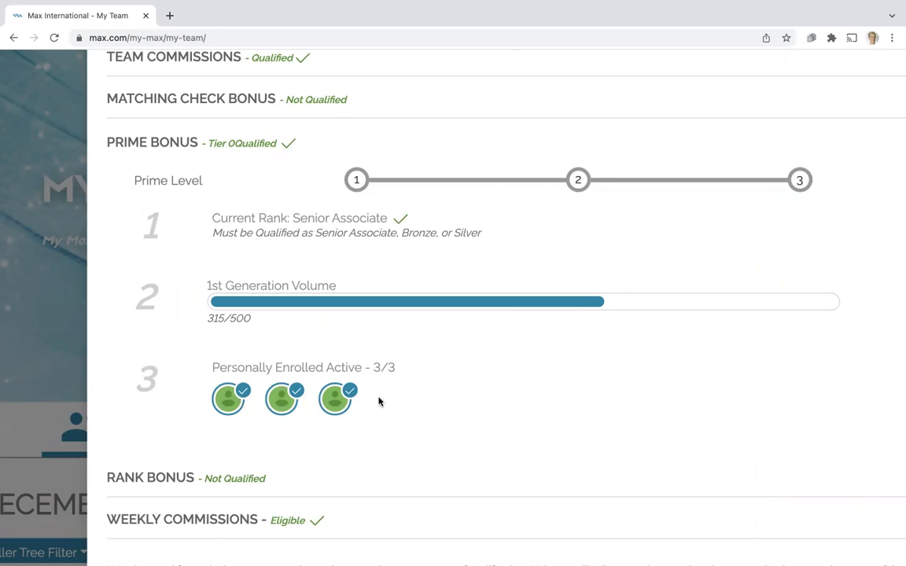
{"action": "mouse_move", "coordinate": [249, 334]}
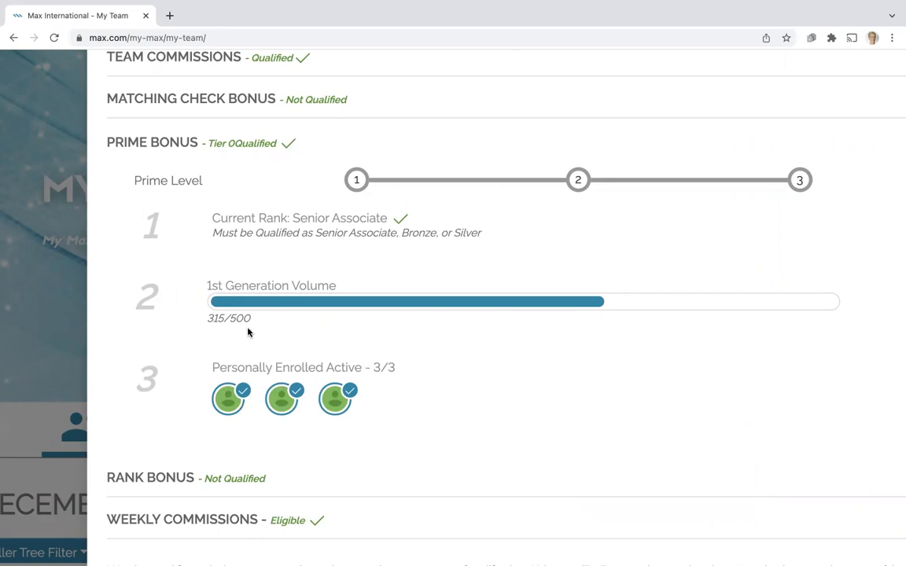